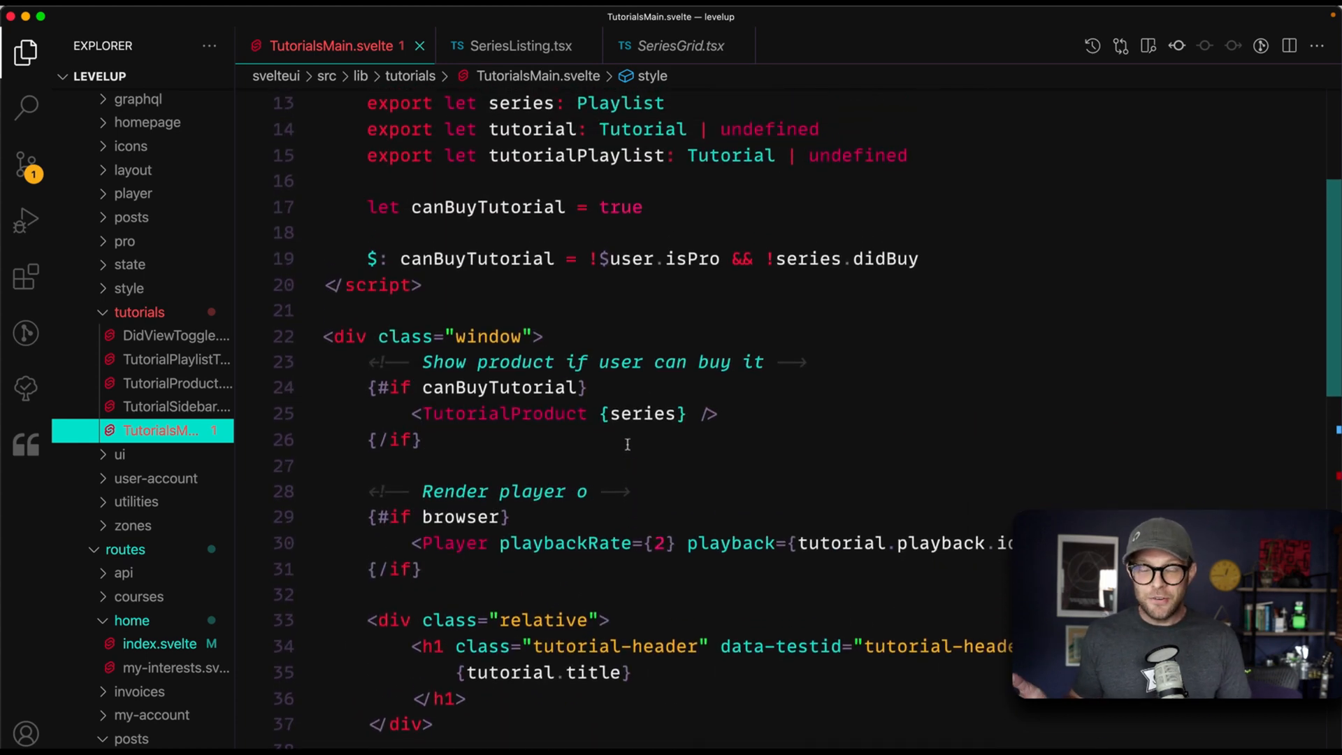
# Scroll through TutorialsMain.svelte to the conditional TutorialProduct block.
pyautogui.scroll(-3)
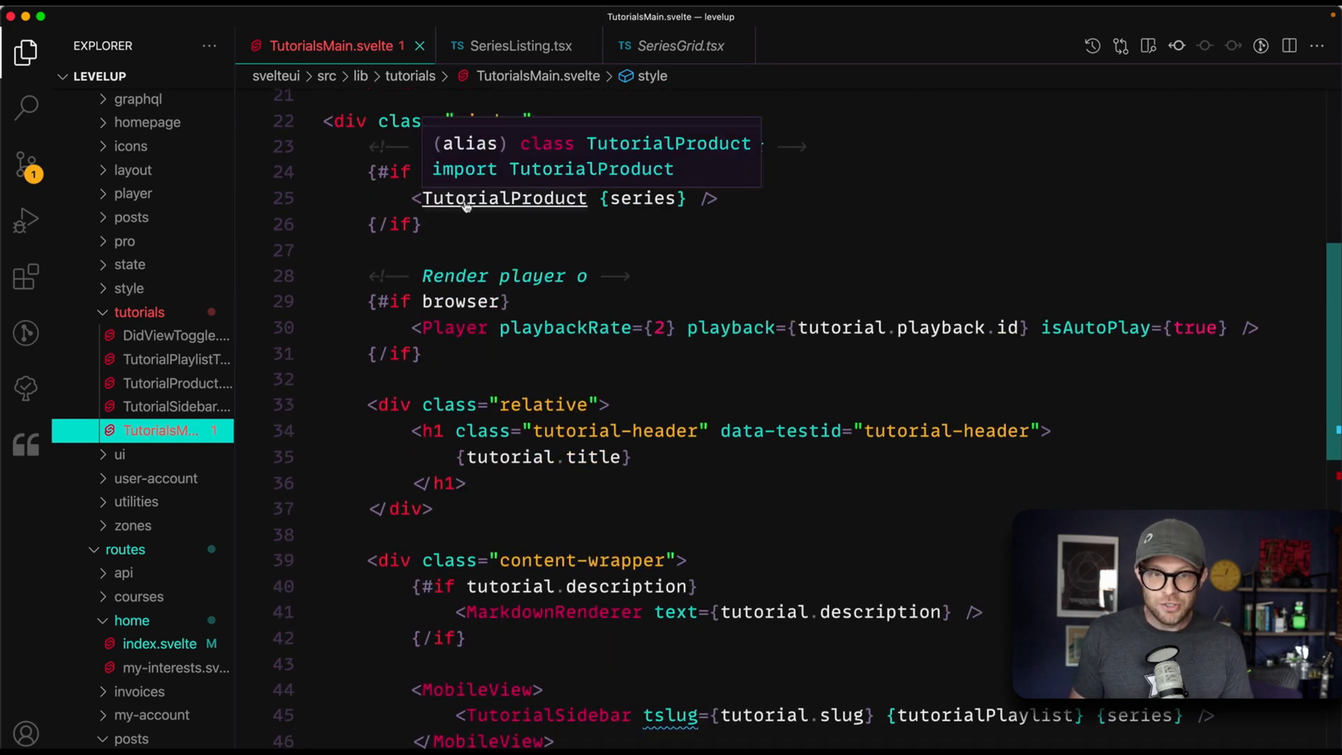
pyautogui.moveTo(600, 446)
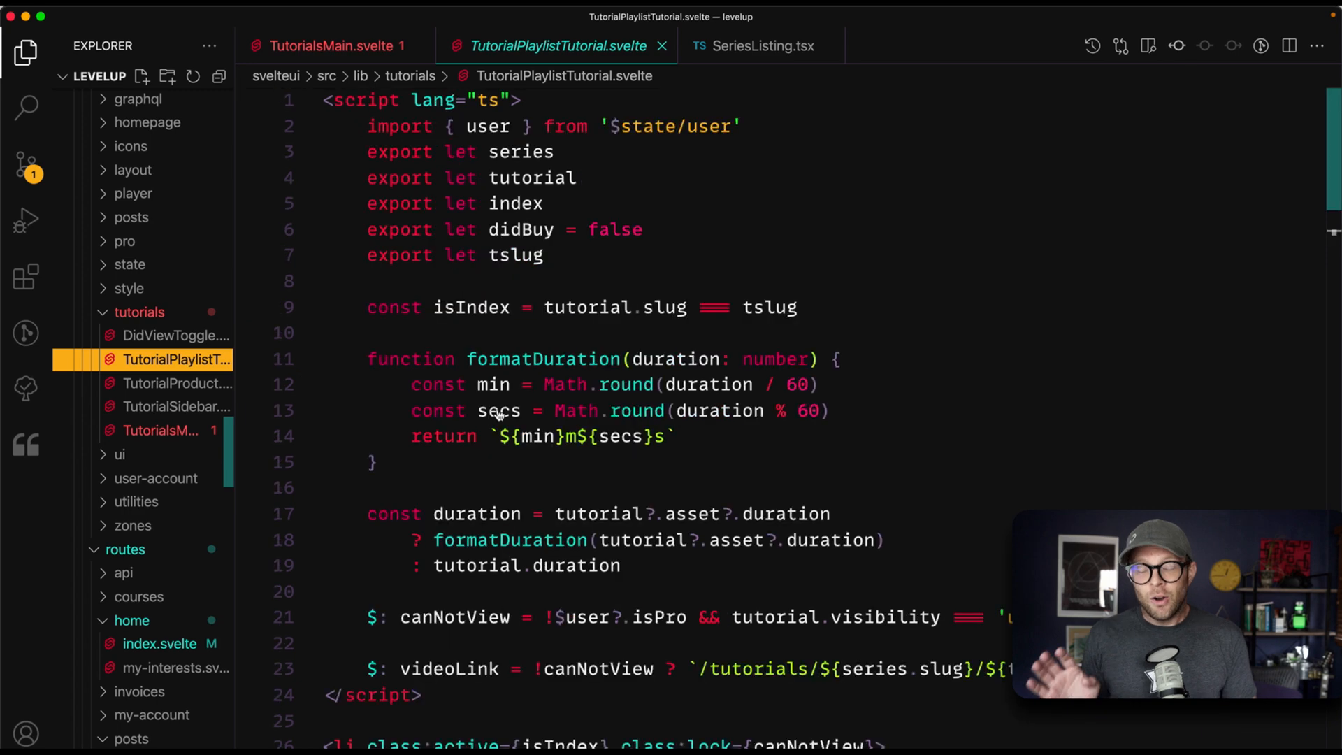
pyautogui.scroll(-3)
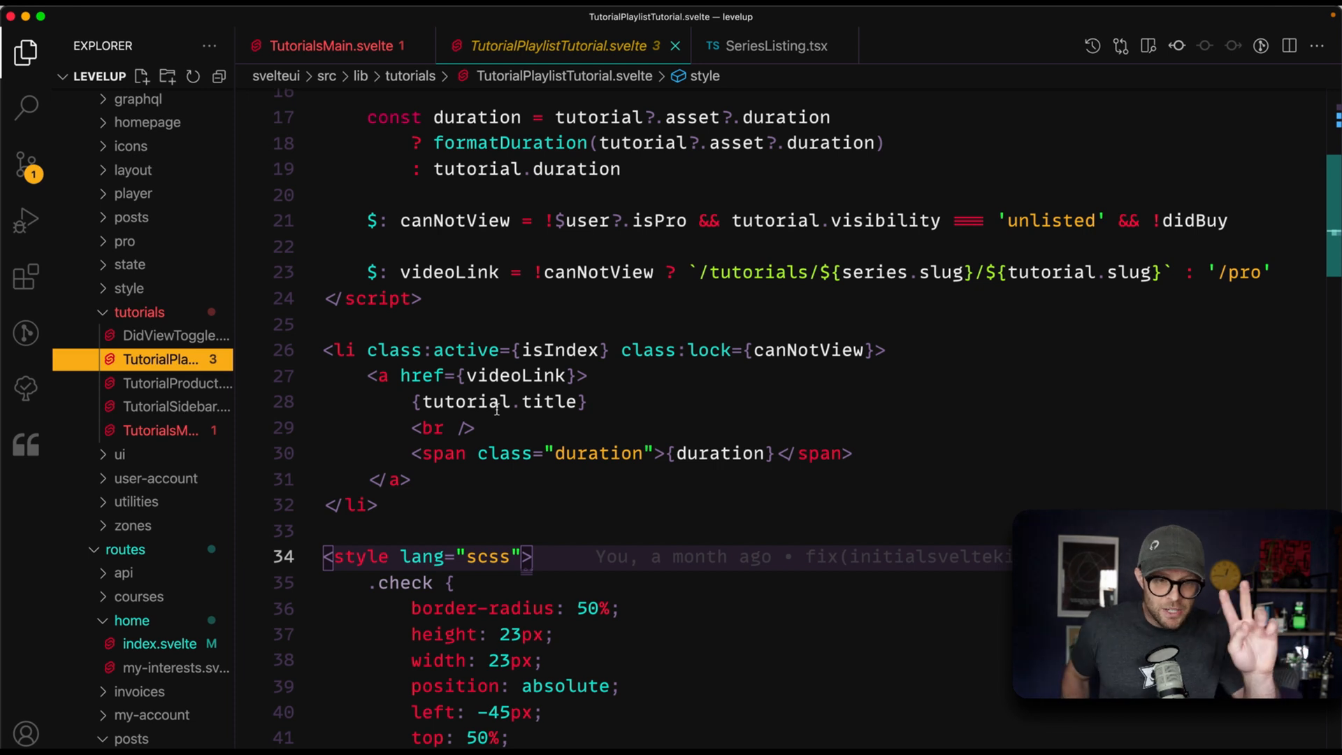
pyautogui.moveTo(375, 379)
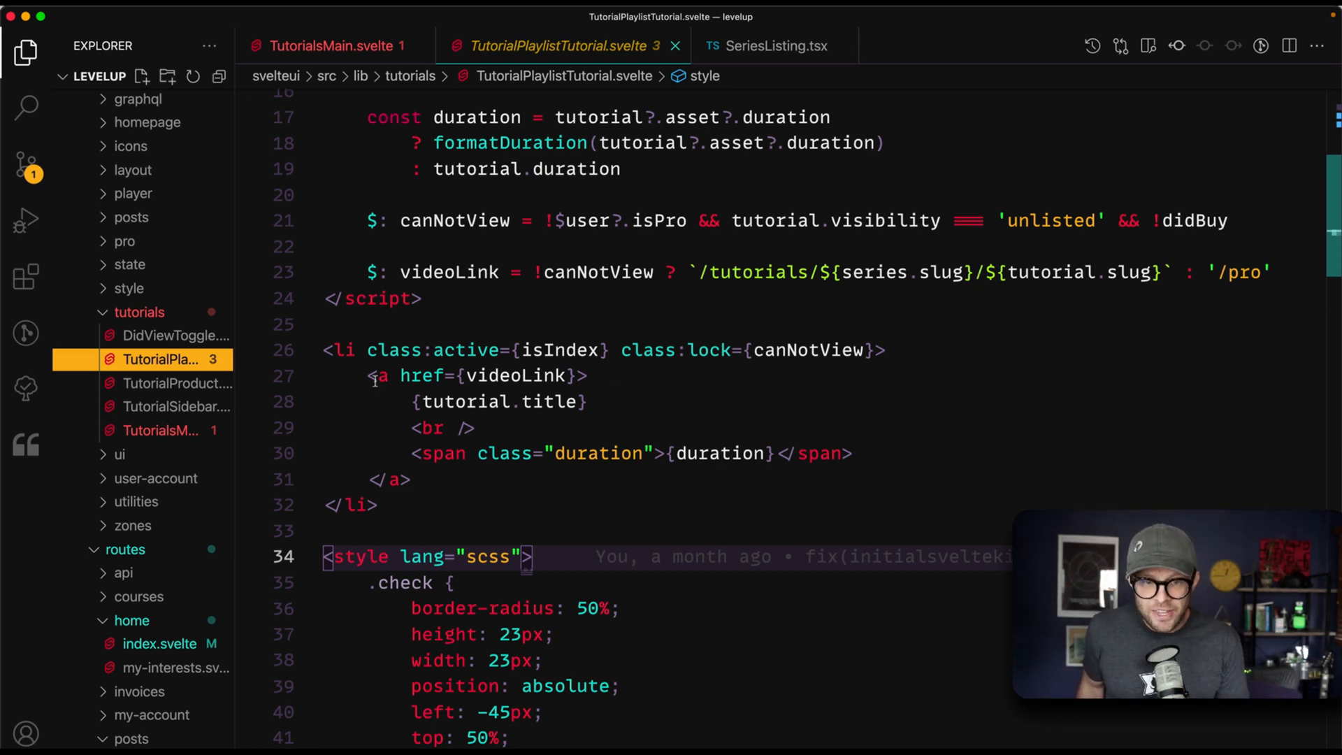
pyautogui.click(372, 376)
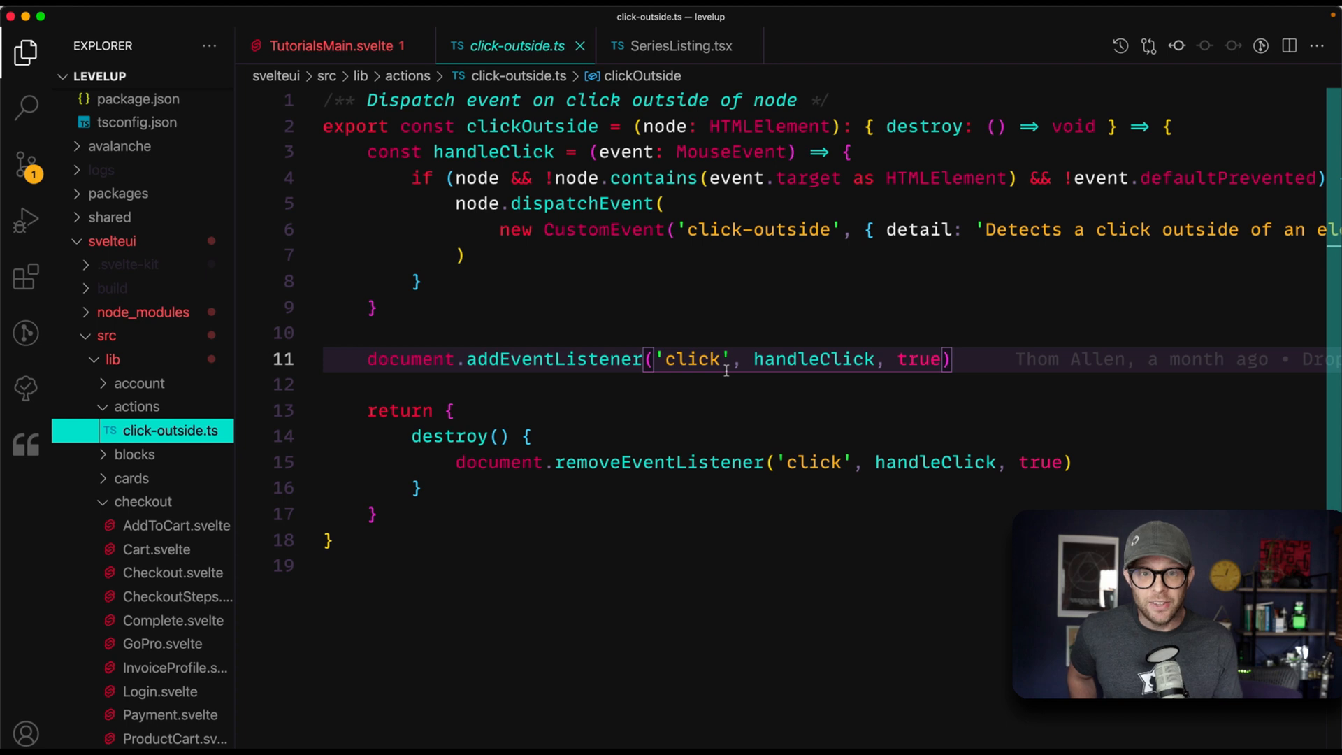
# Bring up the click-outside action file from the lib actions folder.
pyautogui.click(532, 126)
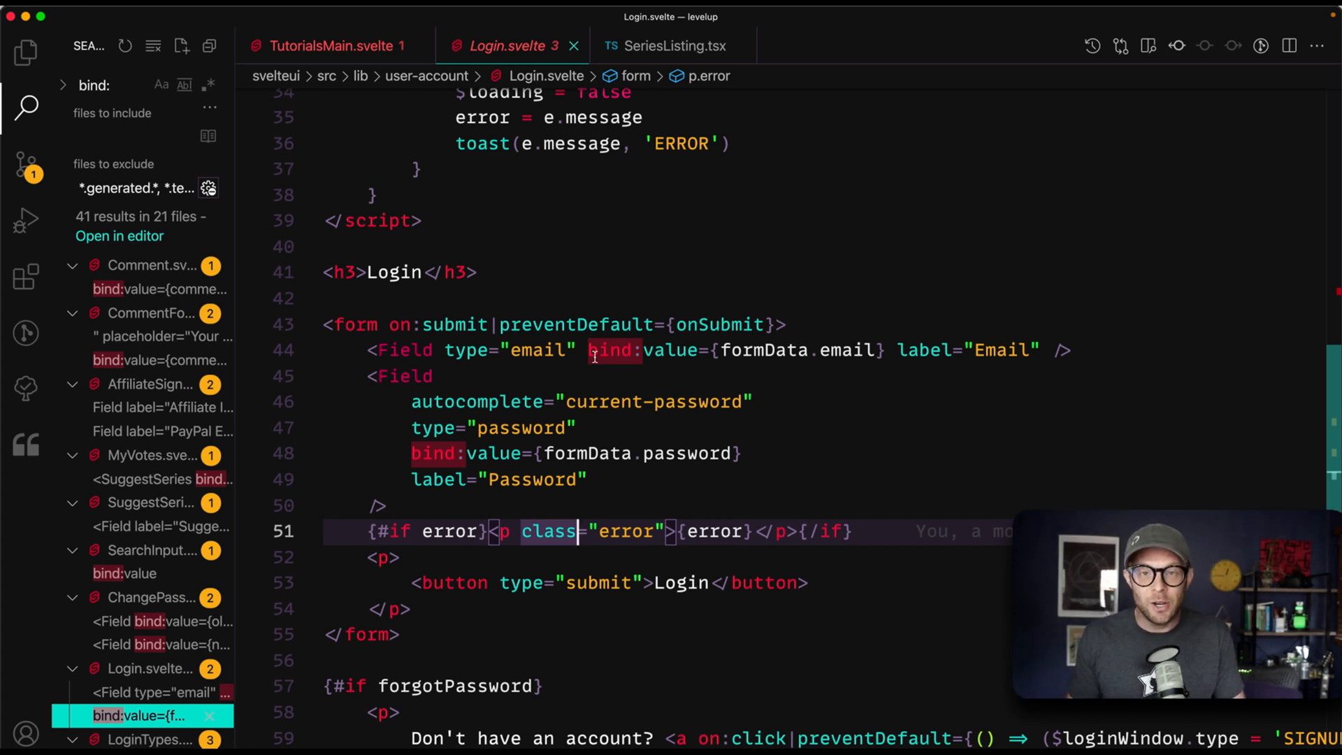
pyautogui.moveTo(436, 428)
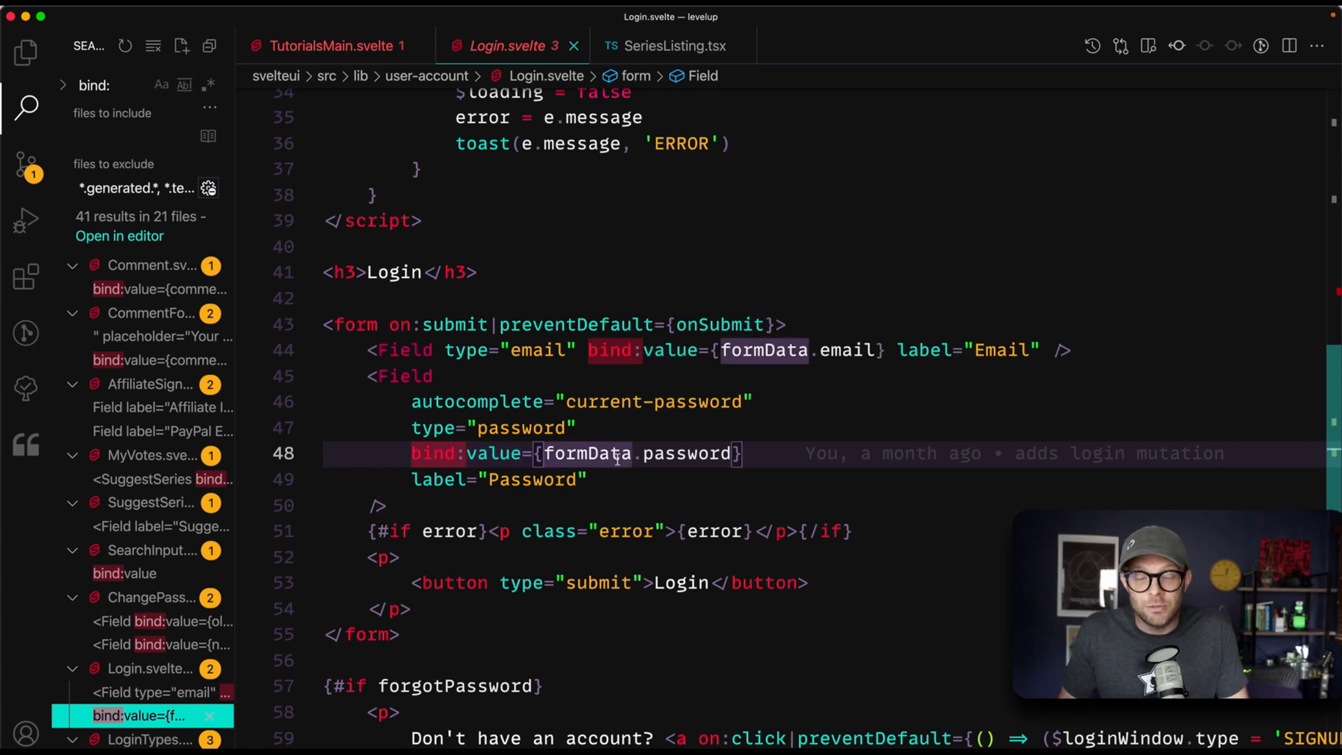
pyautogui.moveTo(590, 453)
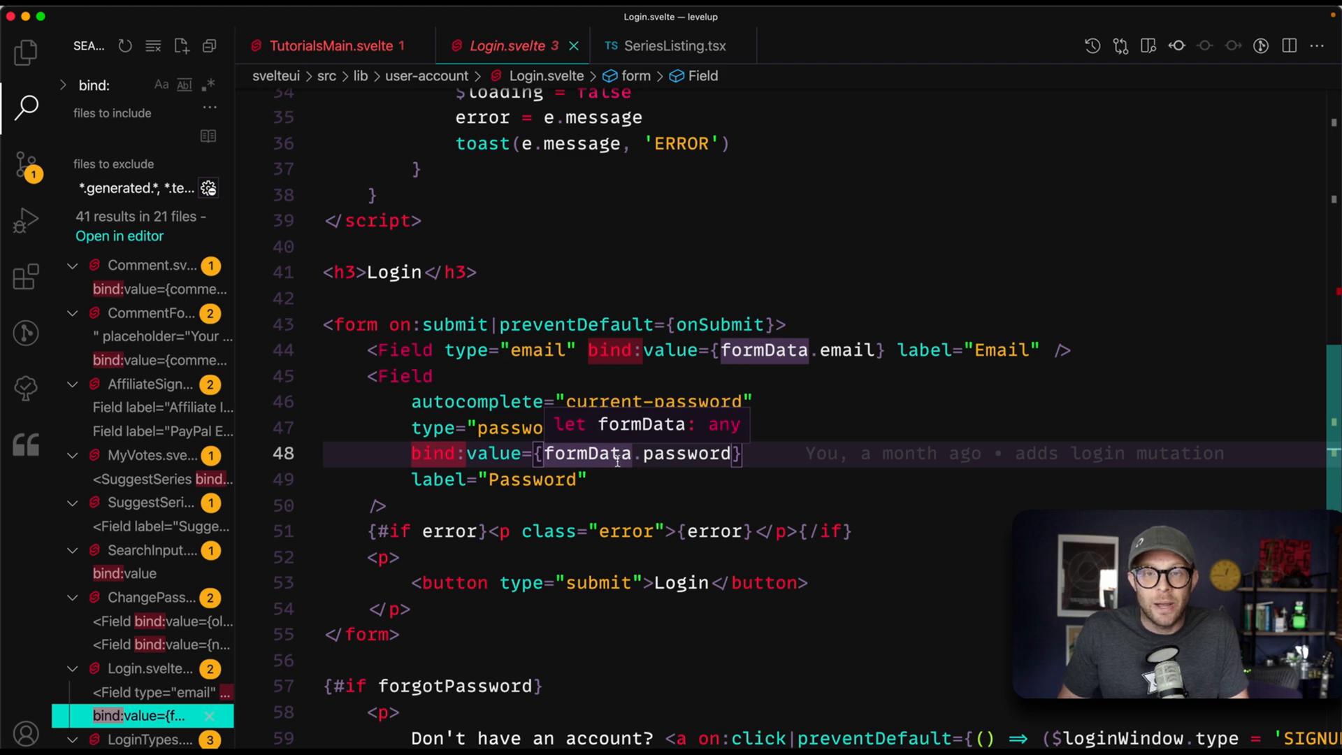
# Return to the TutorialsMain.svelte component after viewing the Login form bindings.
pyautogui.click(326, 45)
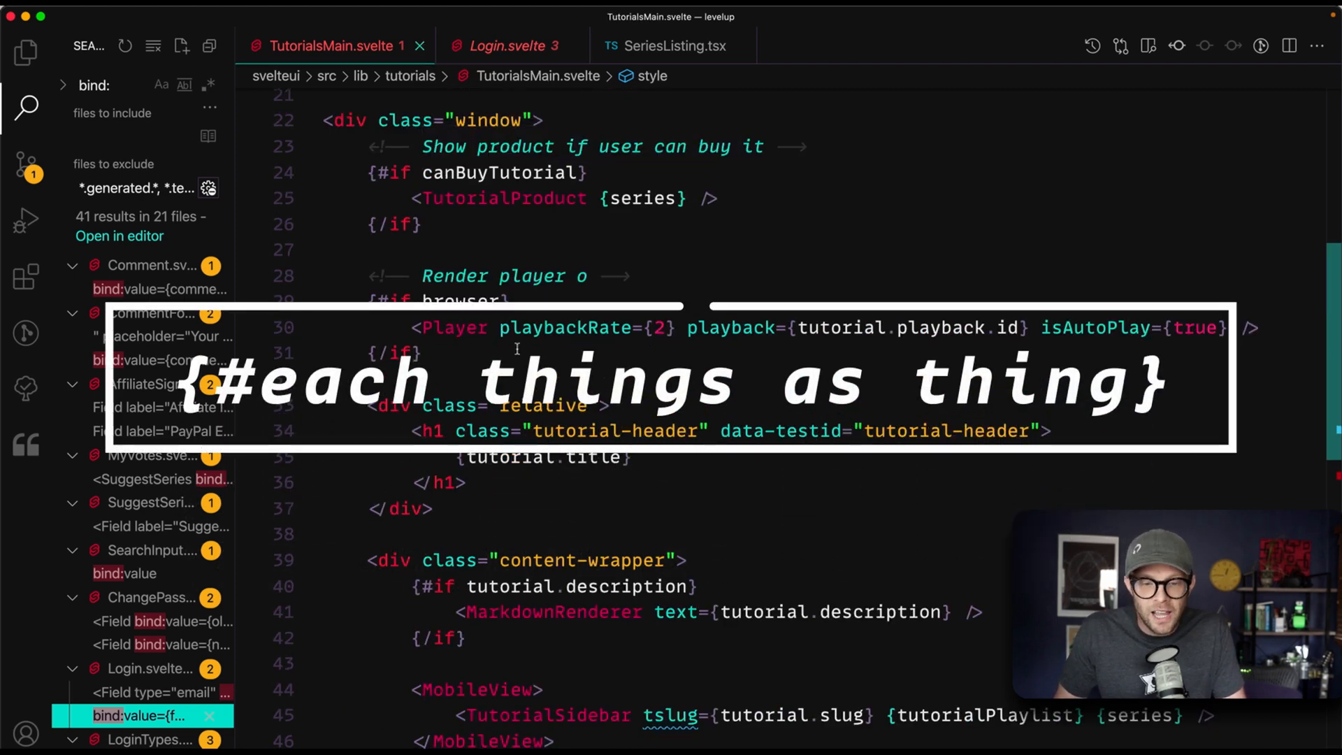
# Search the project for #each and jump to the logos loop in LogosStrip.svelte.
pyautogui.scroll(-3)
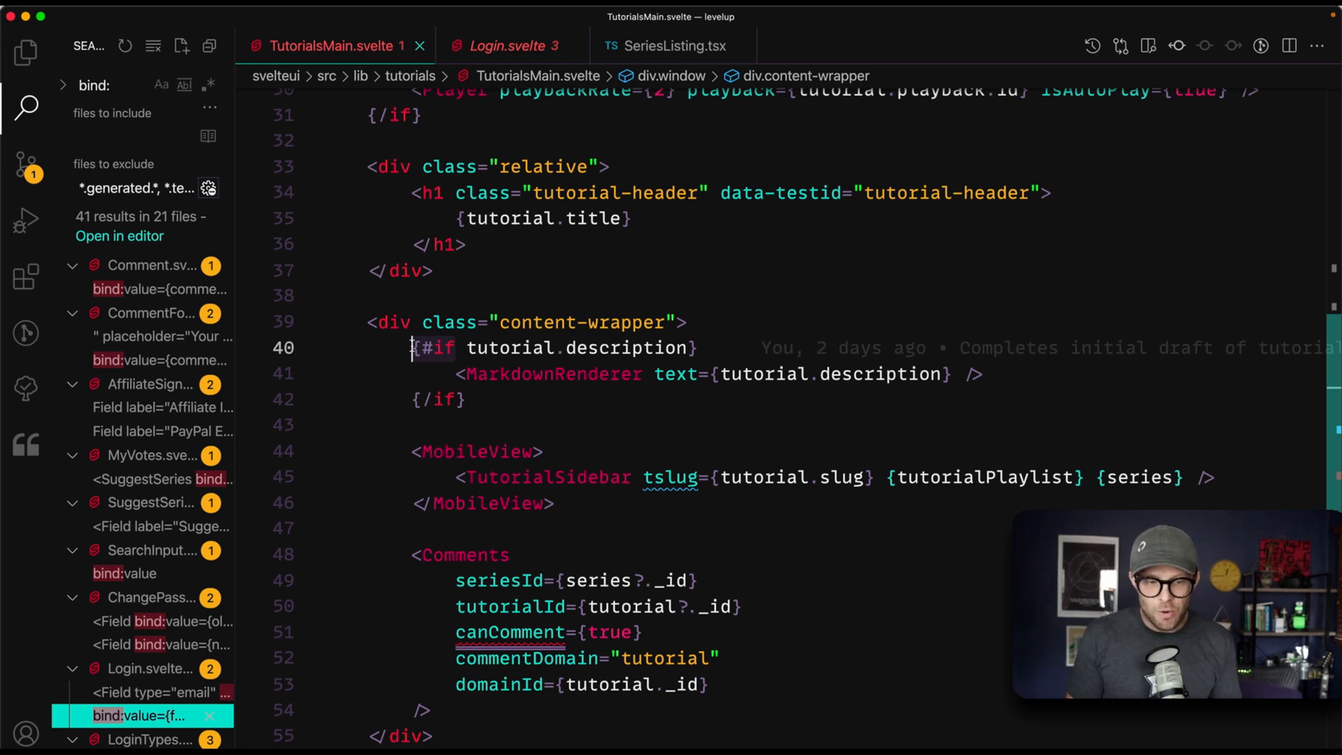
pyautogui.write('{#if')
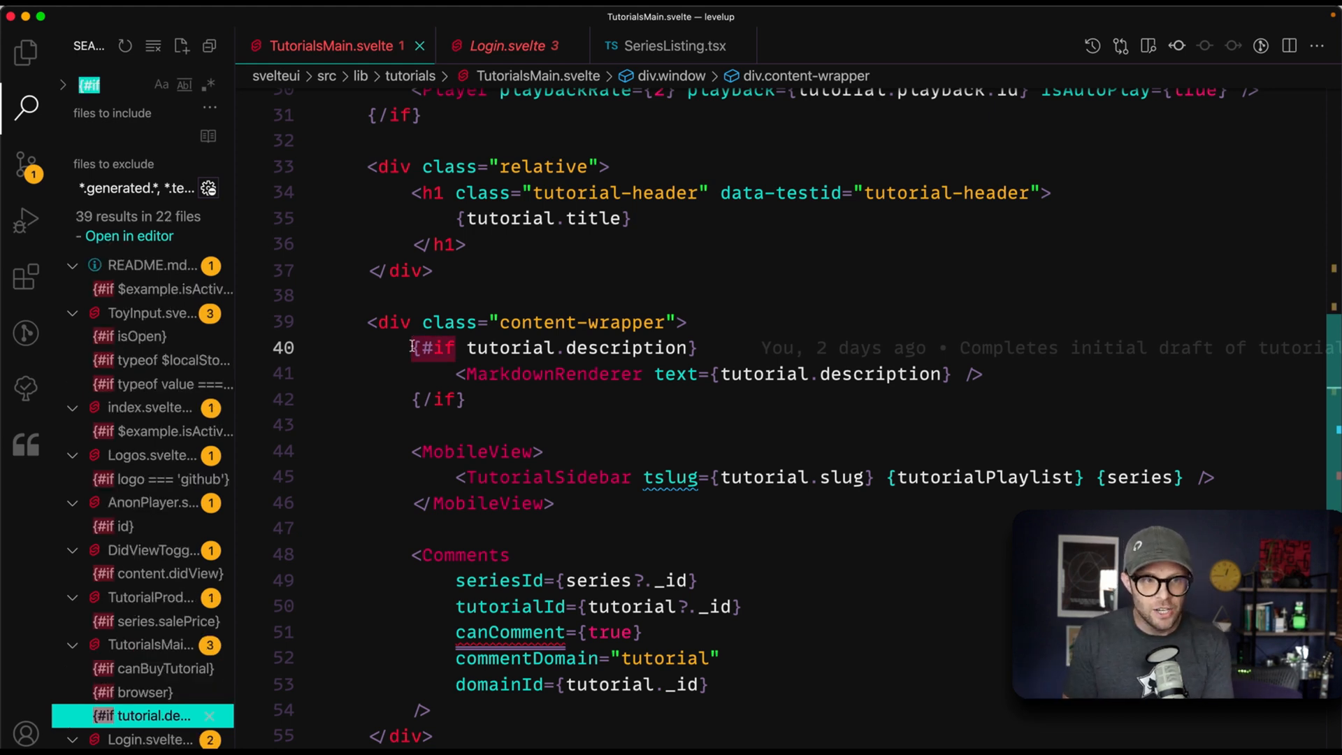
pyautogui.write('#each')
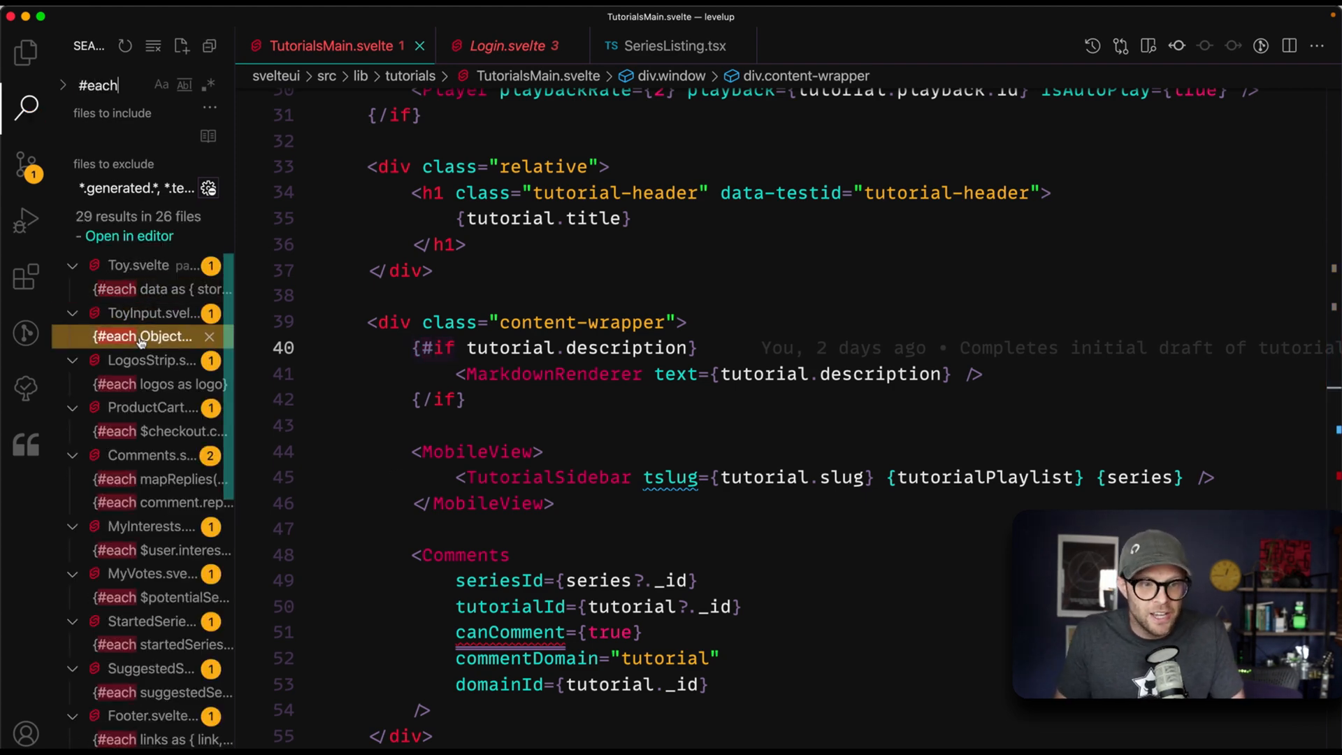
pyautogui.click(159, 383)
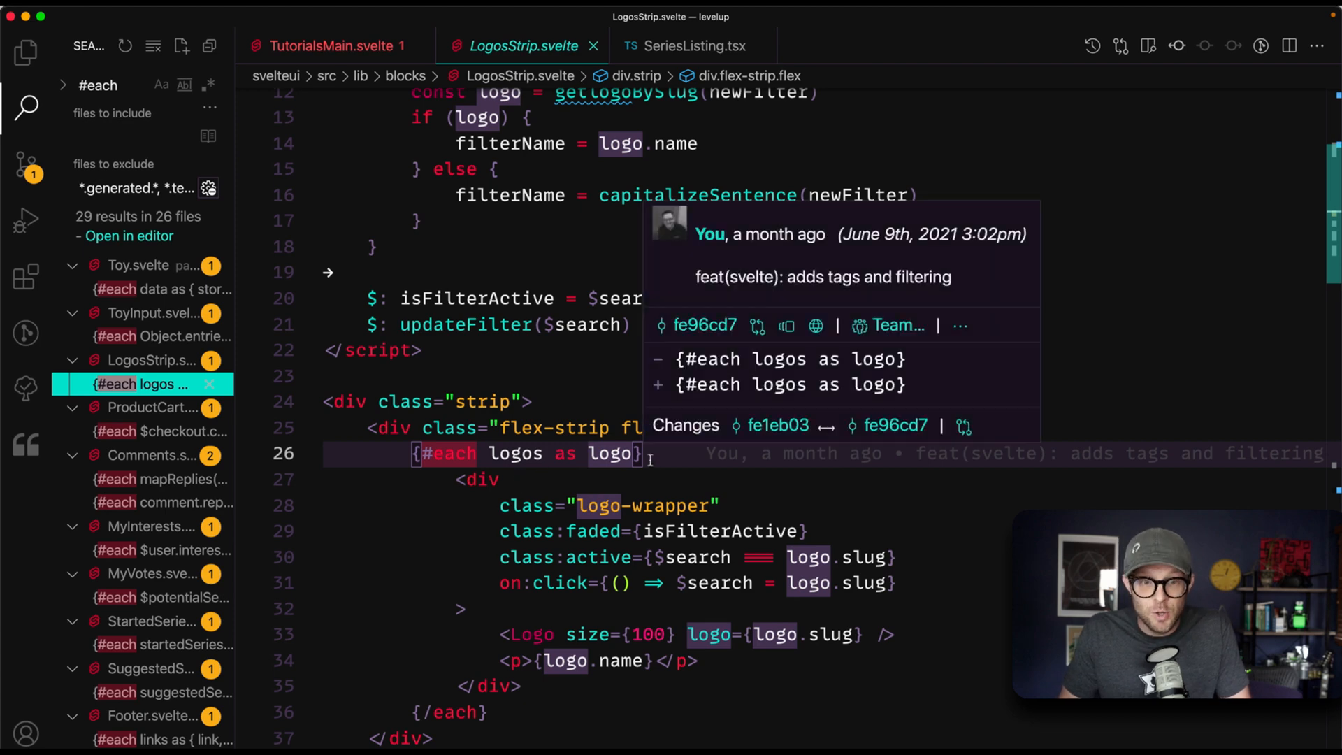
# Show the SeriesListing React file where playlists render through lists.map.
pyautogui.click(693, 45)
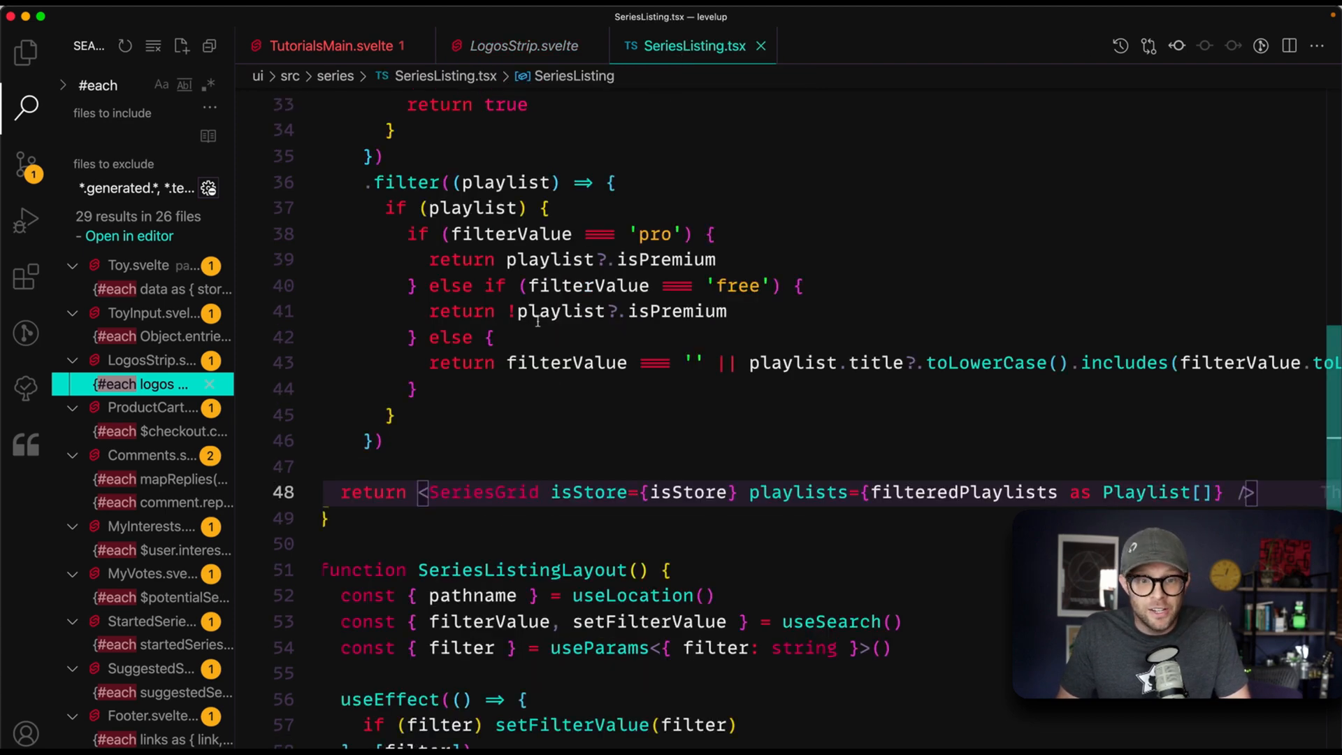
pyautogui.scroll(-3)
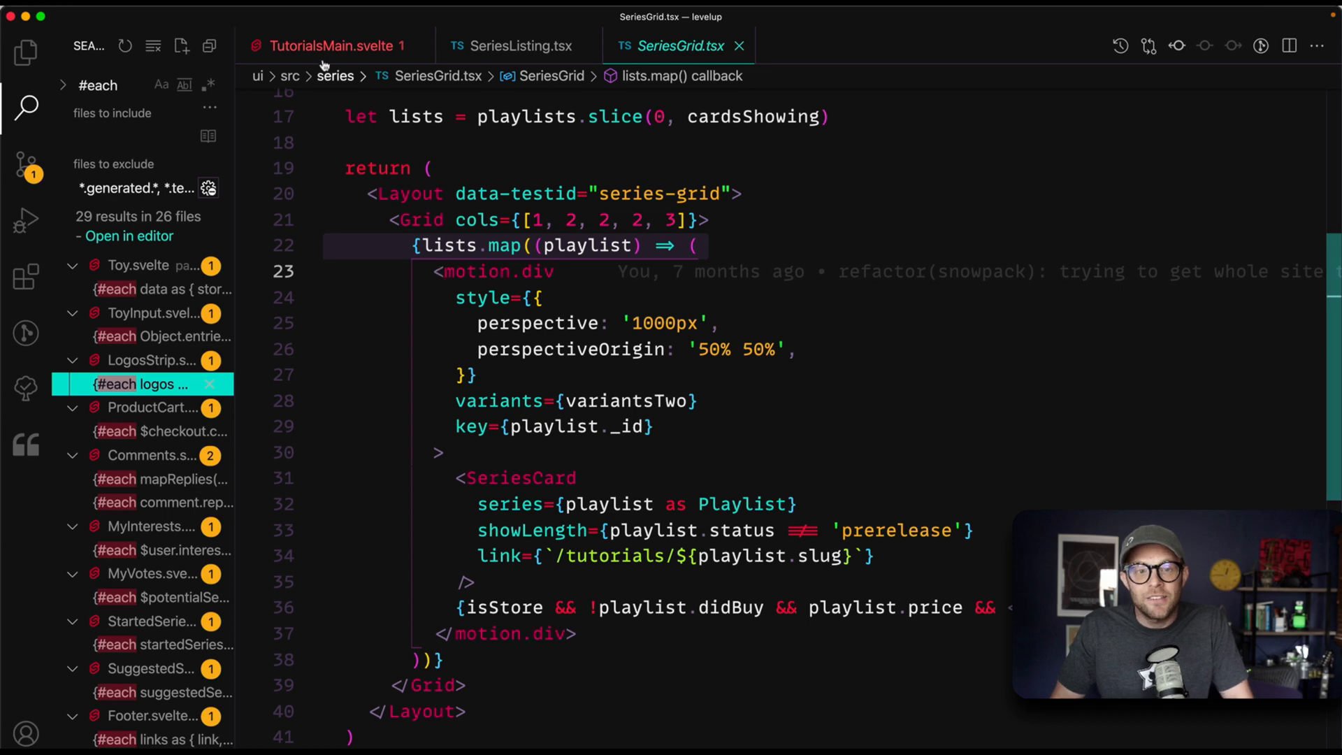
# Reopen the #each logos loop in LogosStrip.svelte and inspect each logo's click handler.
pyautogui.click(330, 45)
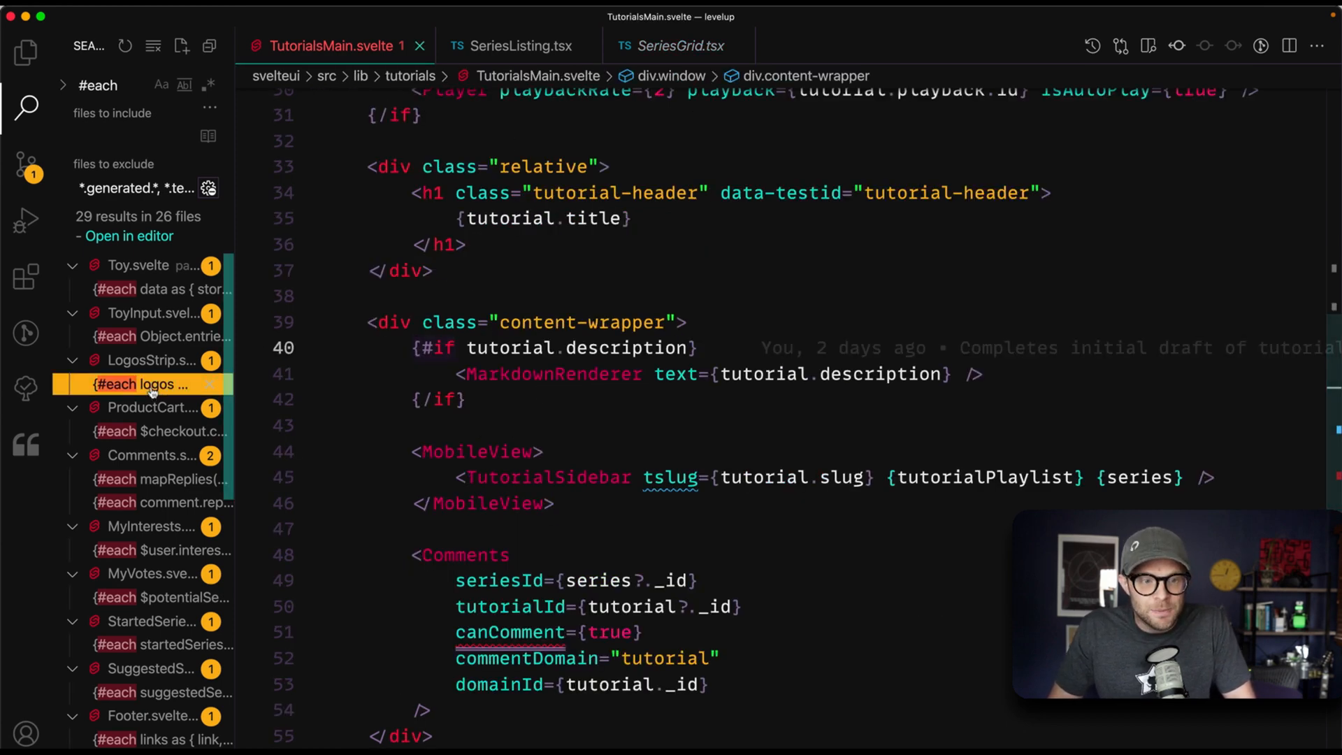
pyautogui.click(142, 384)
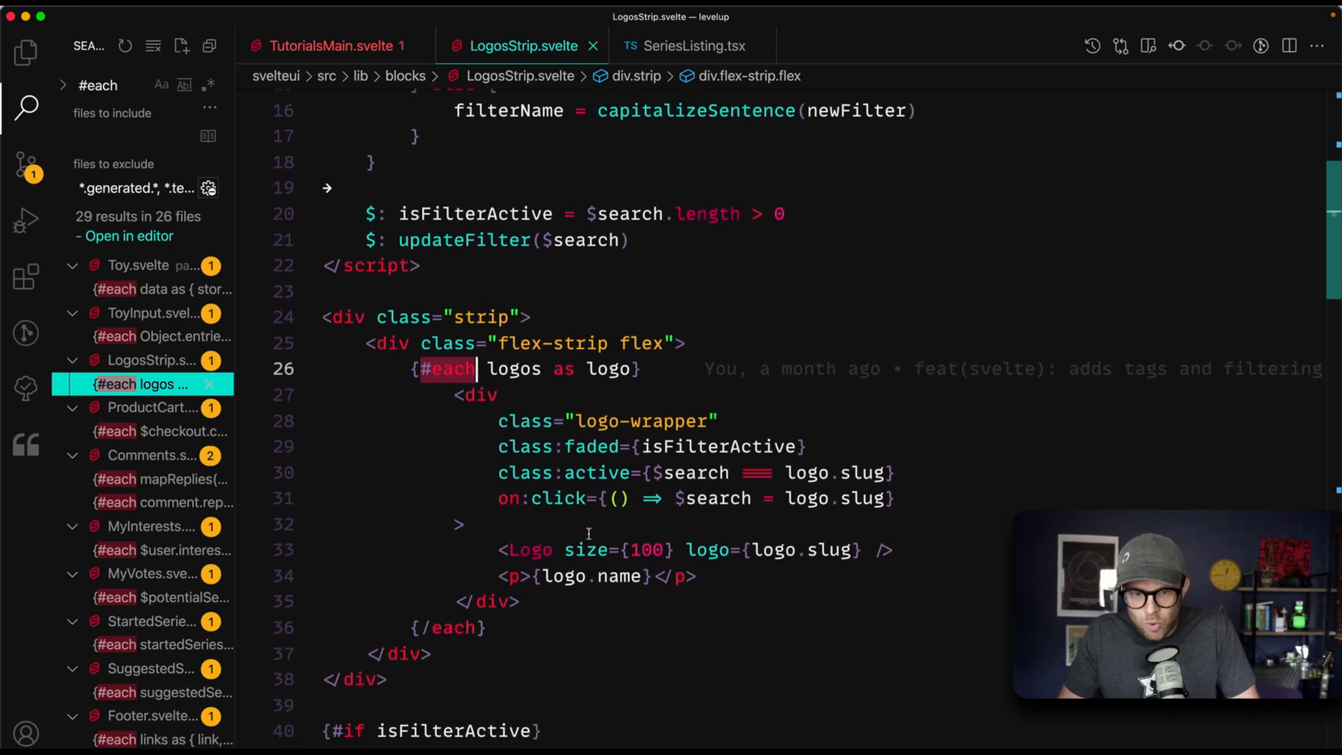
pyautogui.scroll(-3)
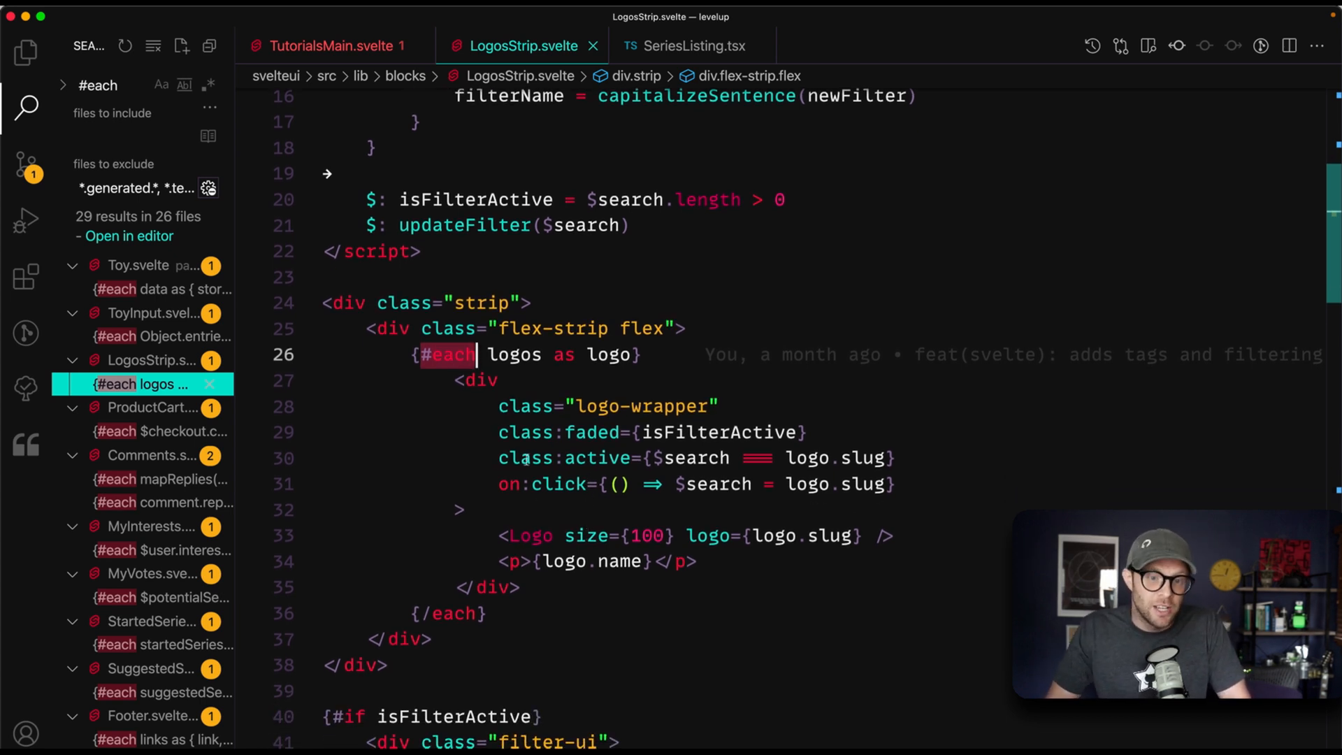
pyautogui.click(483, 381)
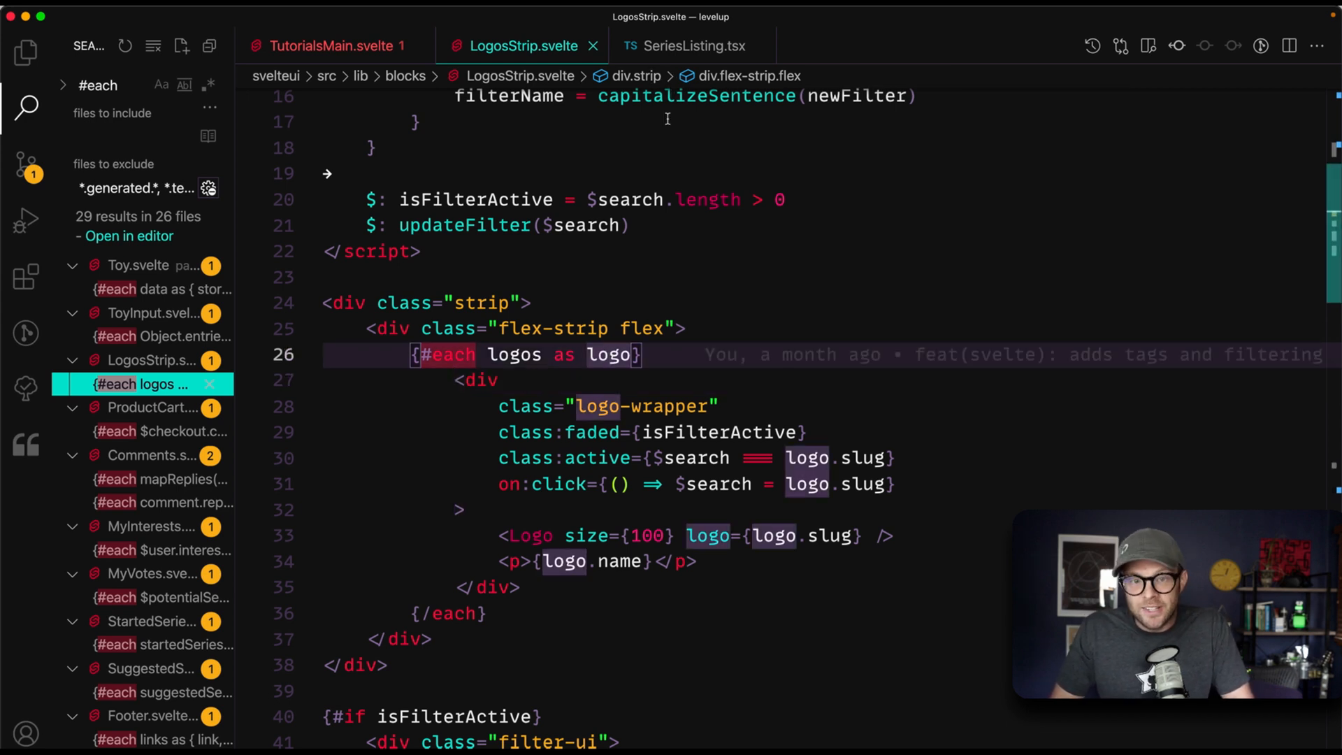
pyautogui.moveTo(718, 432)
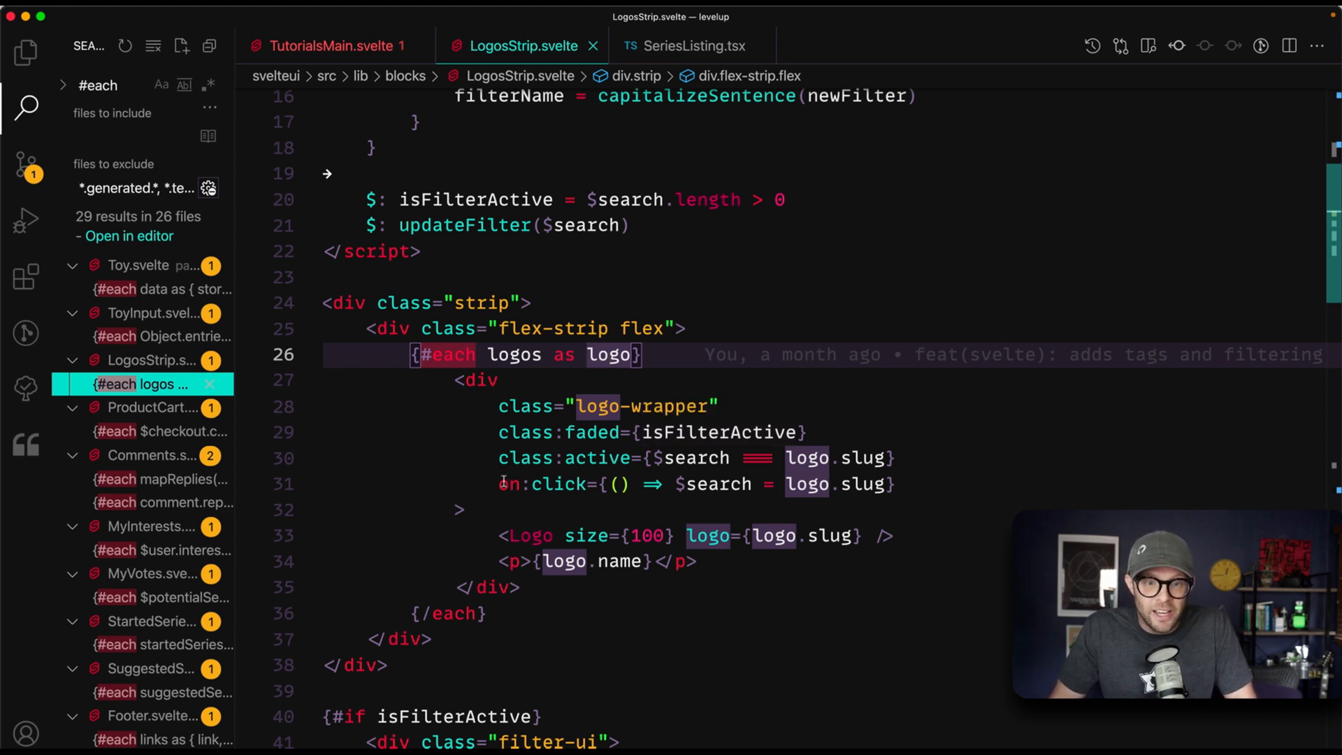
pyautogui.click(505, 484)
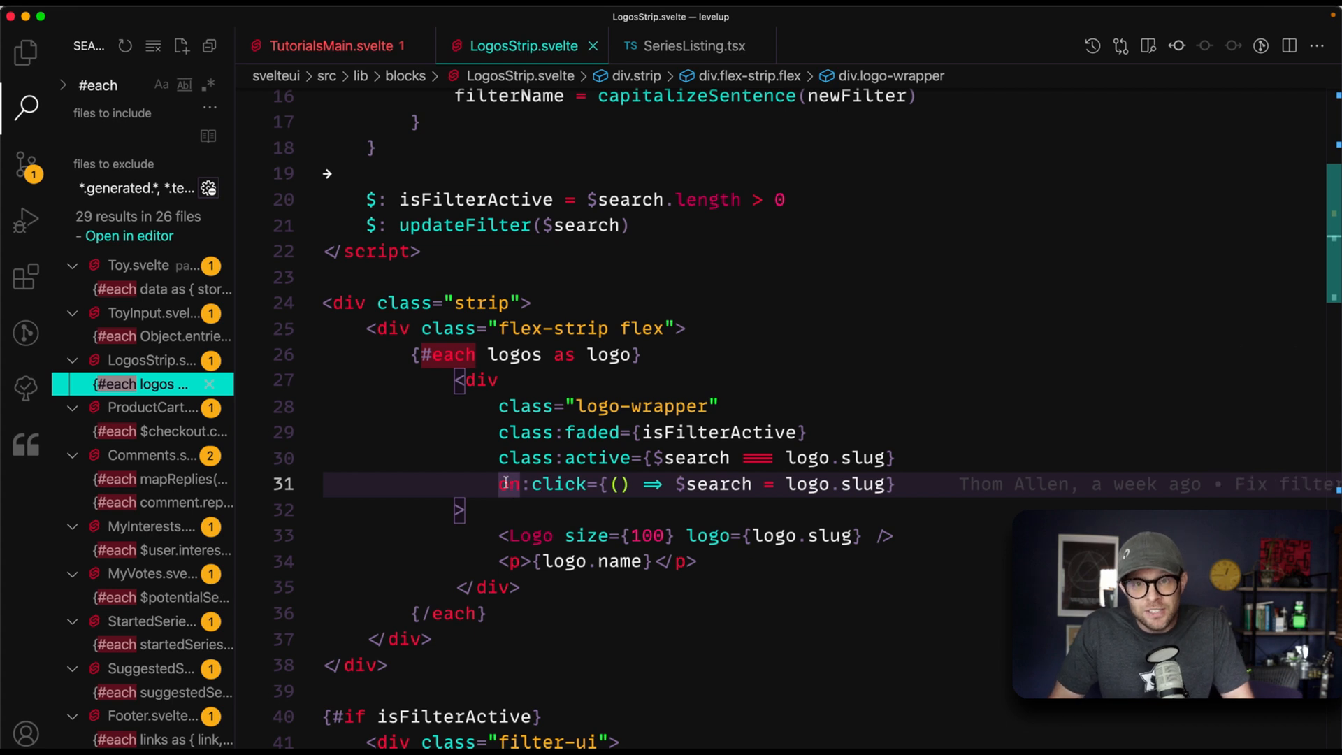